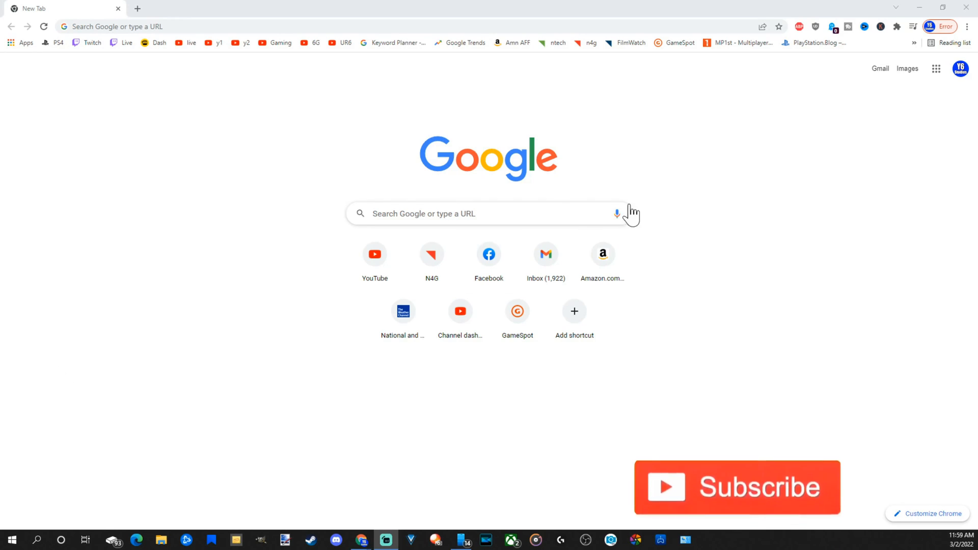
{"action": "mouse_move", "coordinate": [306, 255]}
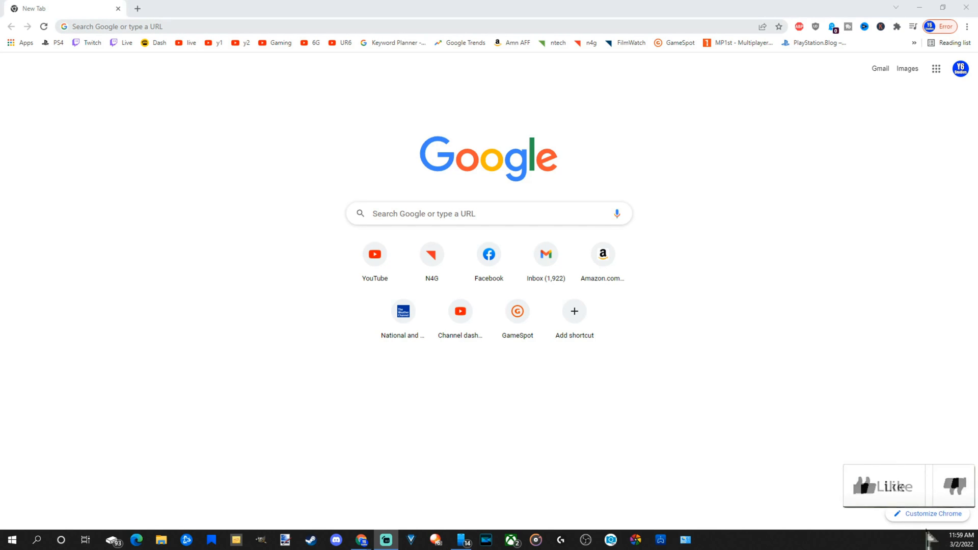
Step: Enter a web address in Chrome's address bar to load the PlayStation US homepage
{"action": "left_click", "coordinate": [488, 213]}
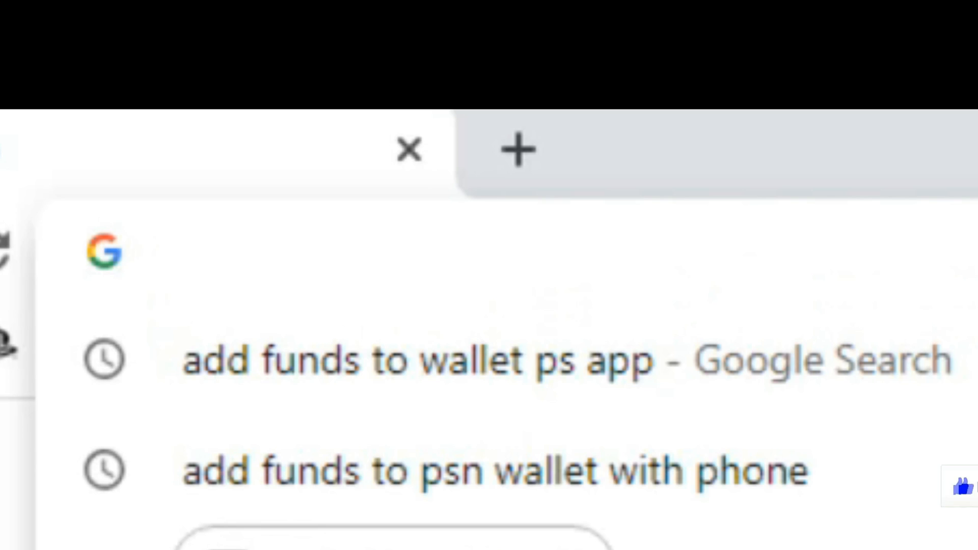
{"action": "type", "text": "www.facebook.com"}
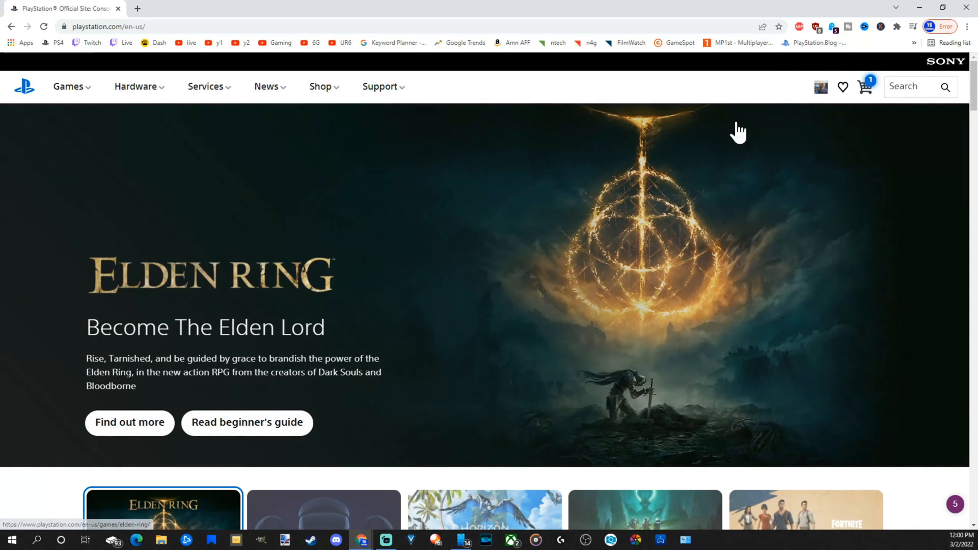
{"action": "mouse_move", "coordinate": [773, 135]}
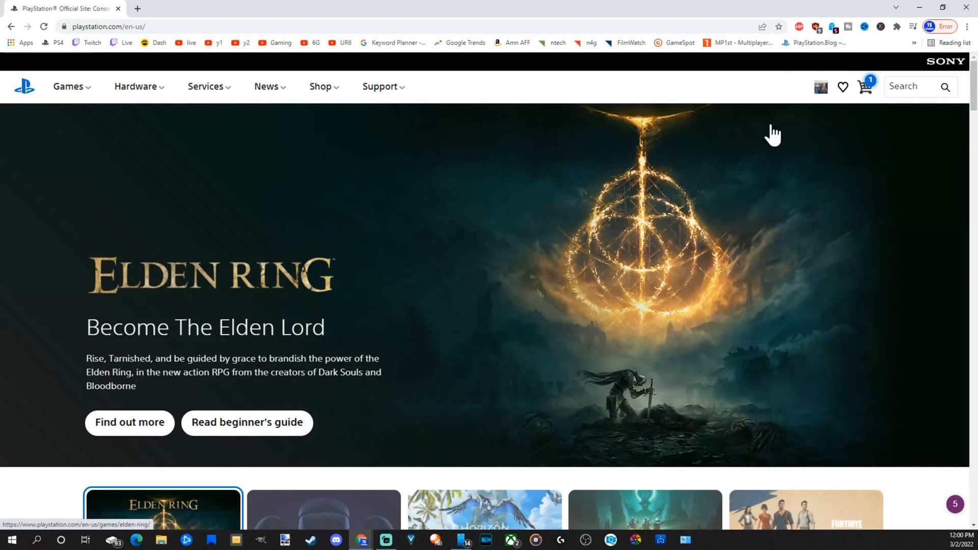
{"action": "mouse_move", "coordinate": [775, 123]}
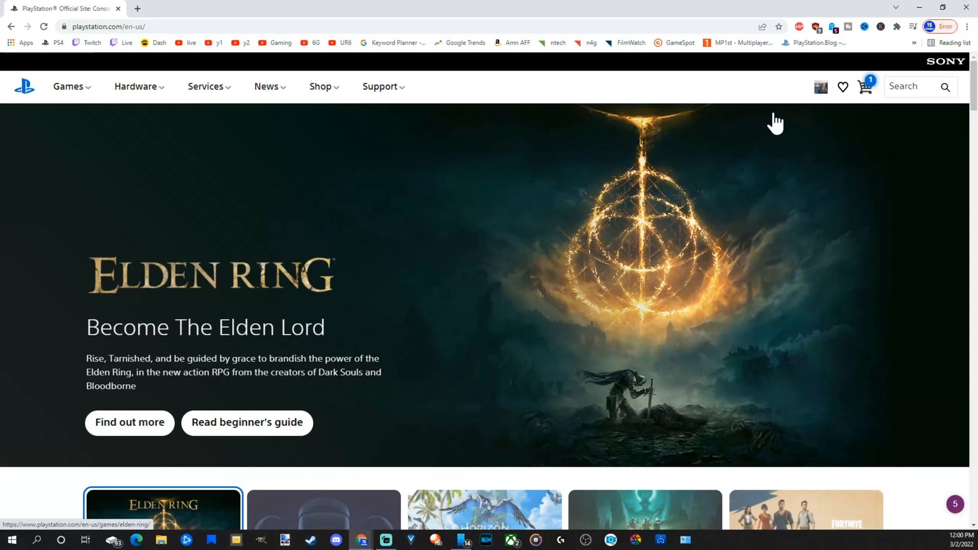
{"action": "mouse_move", "coordinate": [846, 127]}
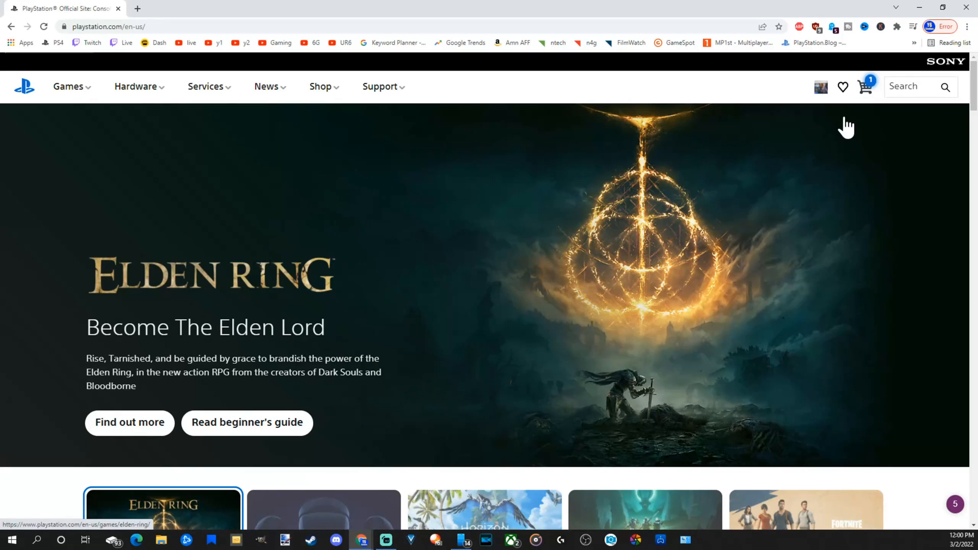
{"action": "mouse_move", "coordinate": [820, 87]}
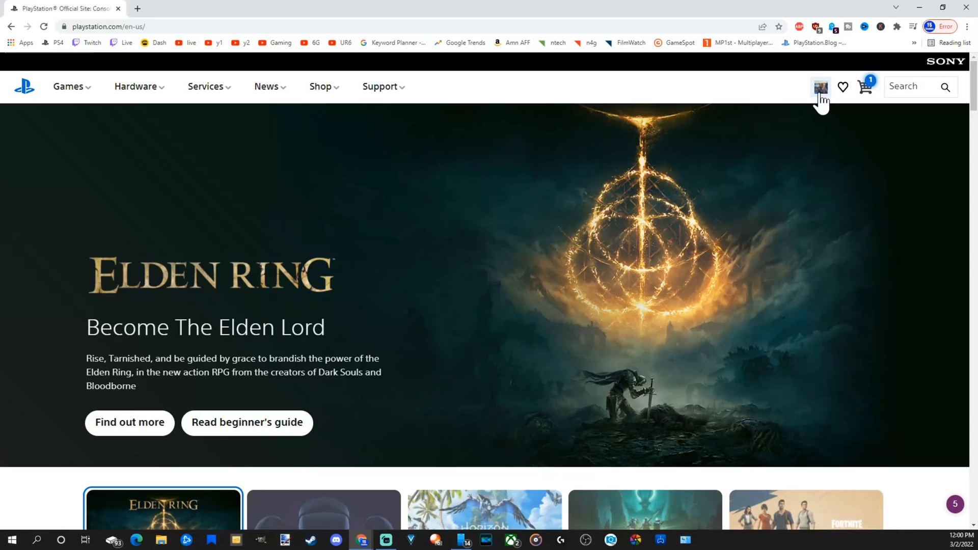
Step: Choose Payment Management from the profile avatar's dropdown menu
{"action": "left_click", "coordinate": [819, 86]}
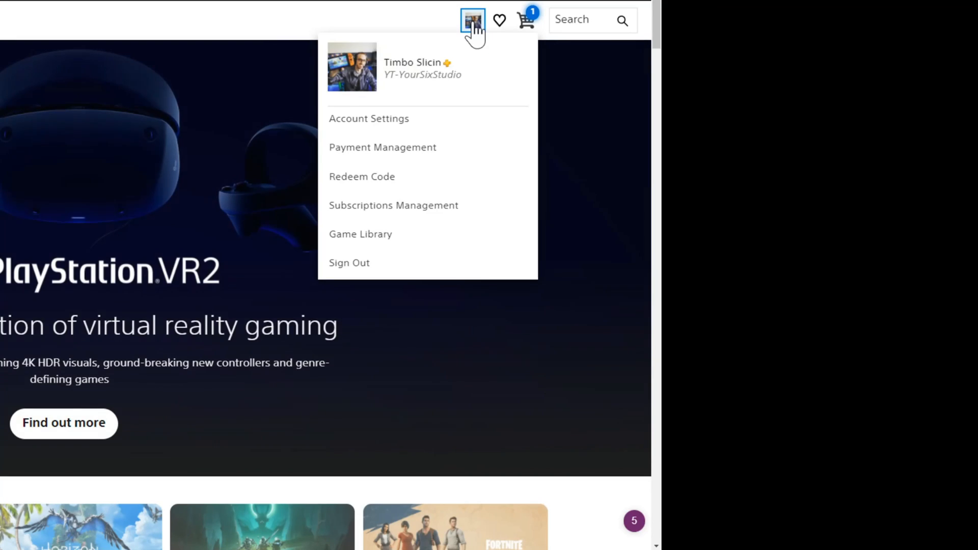
{"action": "mouse_move", "coordinate": [424, 185]}
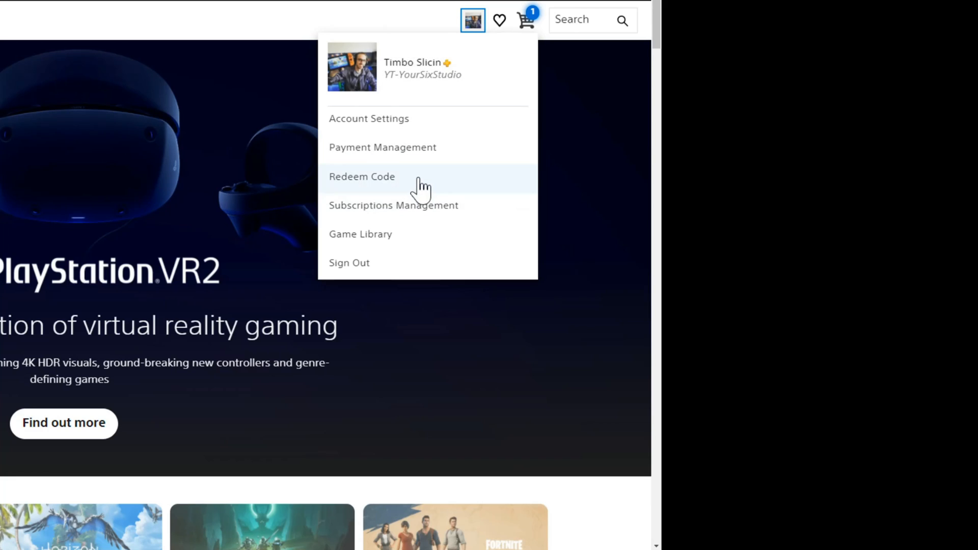
{"action": "mouse_move", "coordinate": [417, 153]}
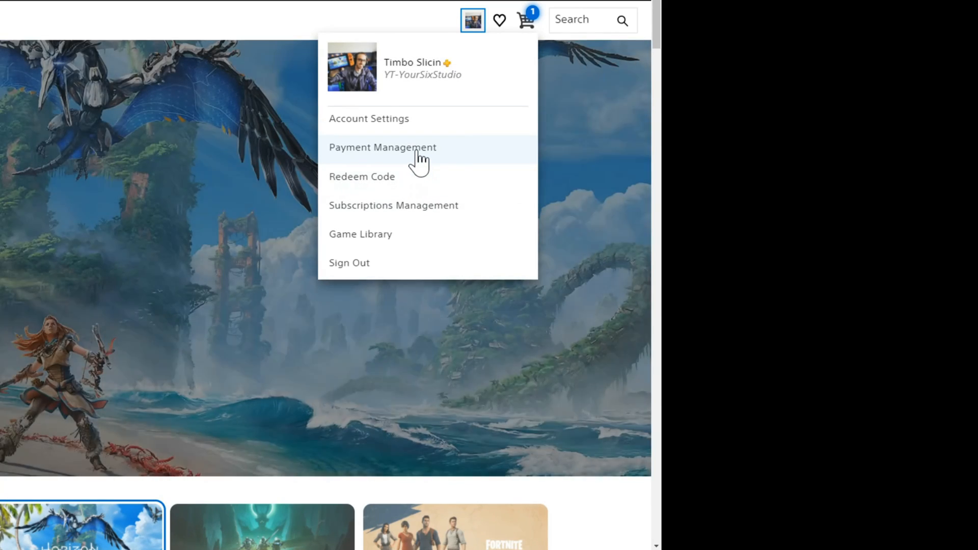
{"action": "left_click", "coordinate": [383, 147]}
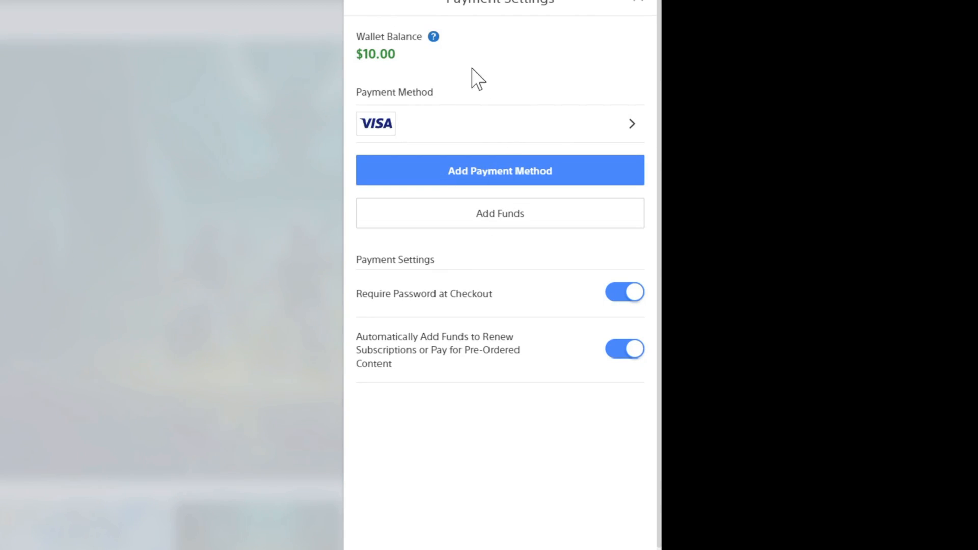
{"action": "mouse_move", "coordinate": [347, 136]}
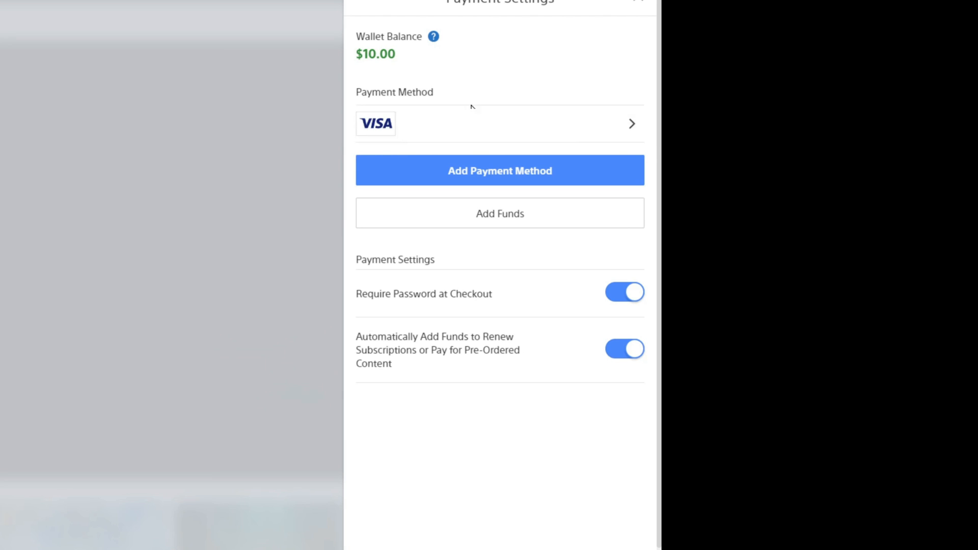
{"action": "mouse_move", "coordinate": [586, 184]}
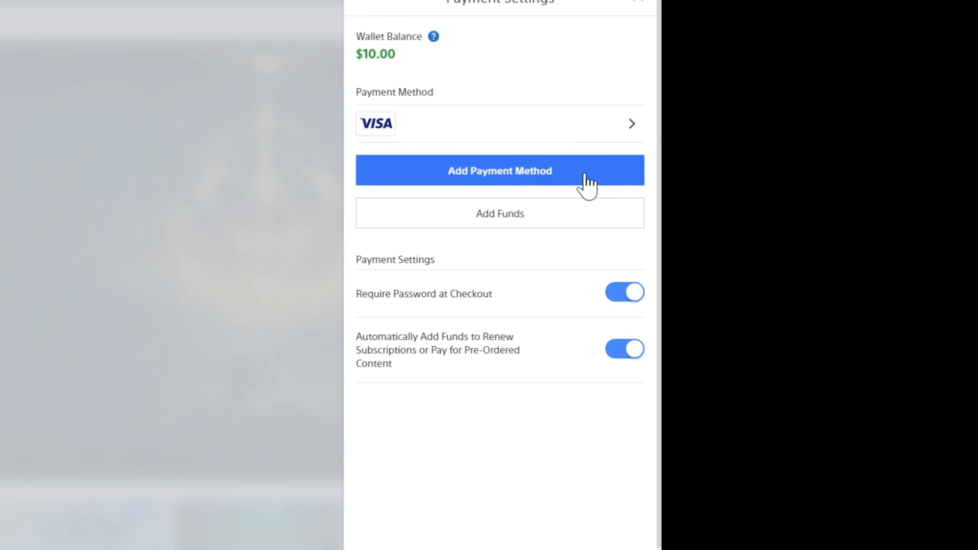
{"action": "mouse_move", "coordinate": [470, 234]}
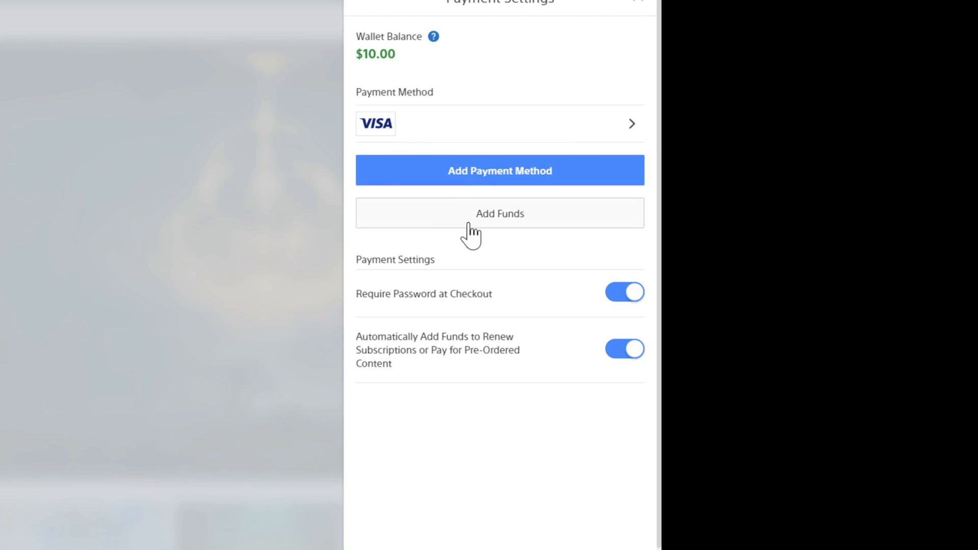
{"action": "mouse_move", "coordinate": [452, 233]}
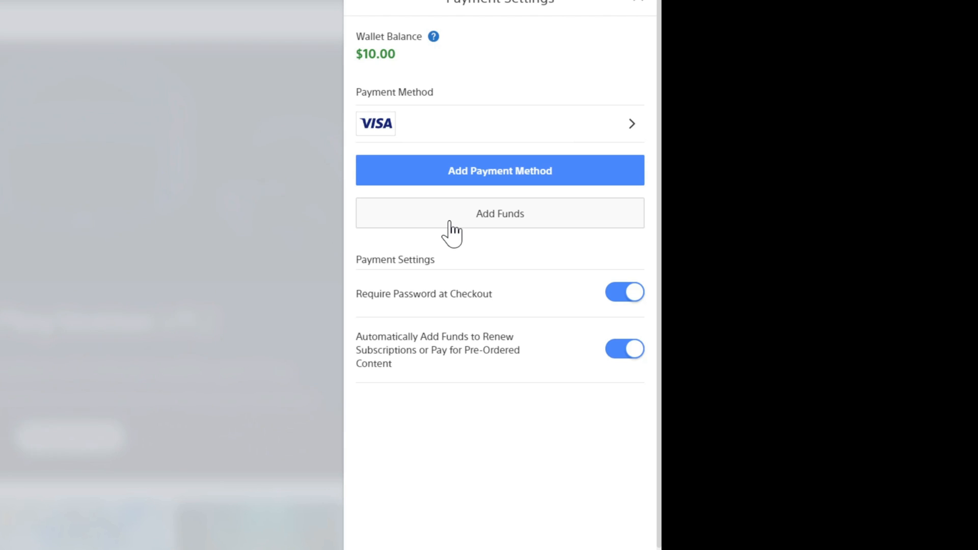
Step: Choose Add Funds in Payment Settings to top up the $10.00 wallet
{"action": "left_click", "coordinate": [499, 213]}
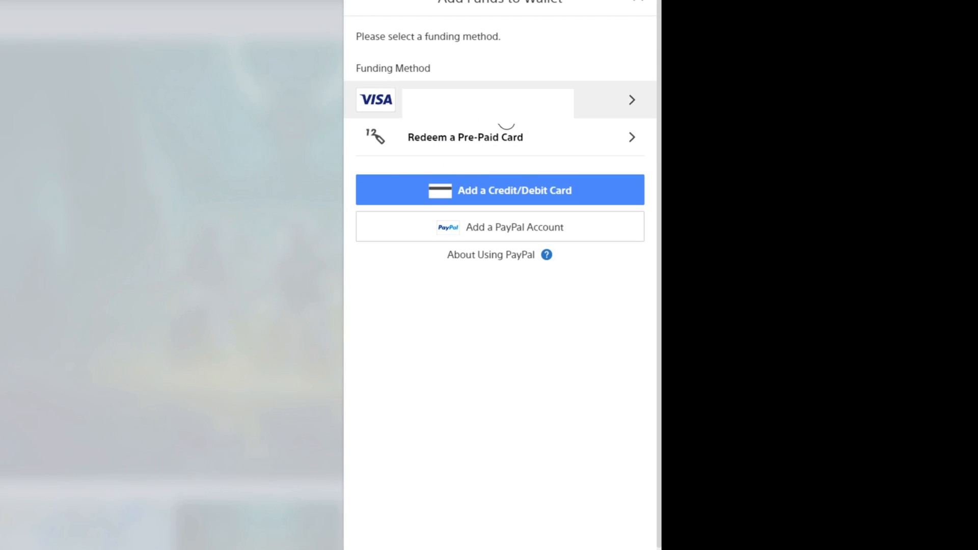
Step: Select the saved Visa card as the funding method
{"action": "left_click", "coordinate": [486, 100]}
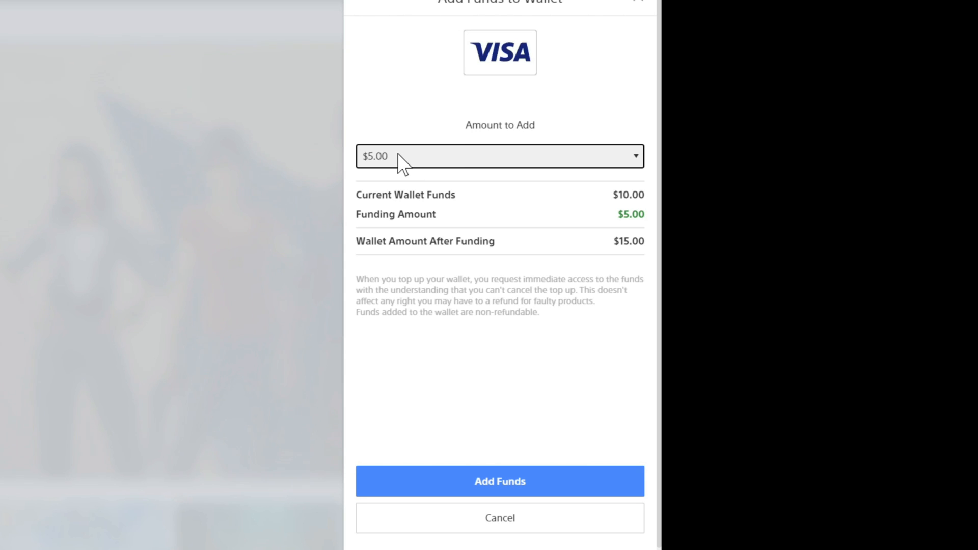
Step: Review the top-up amounts ($5 to $60) and pick $5.00
{"action": "left_click", "coordinate": [499, 156]}
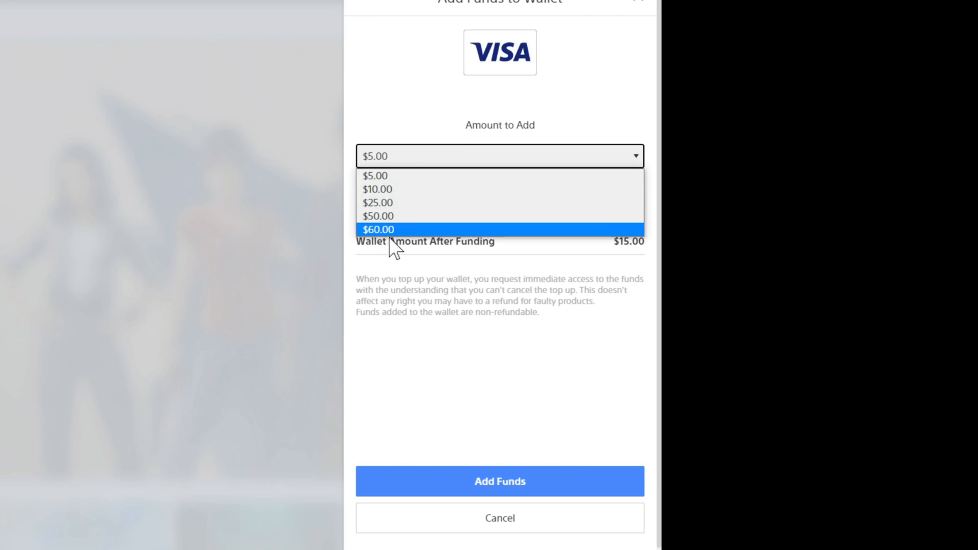
{"action": "left_click", "coordinate": [375, 175]}
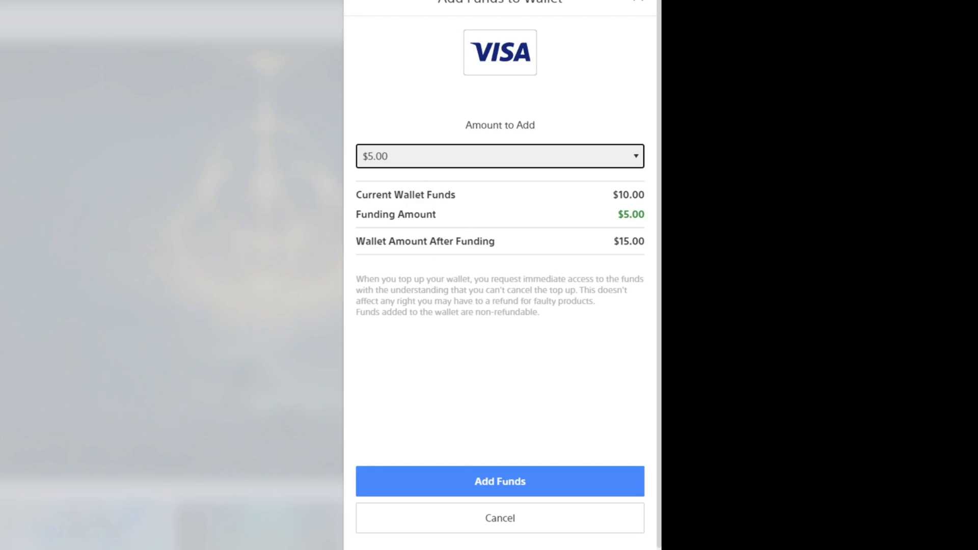
{"action": "mouse_move", "coordinate": [432, 245]}
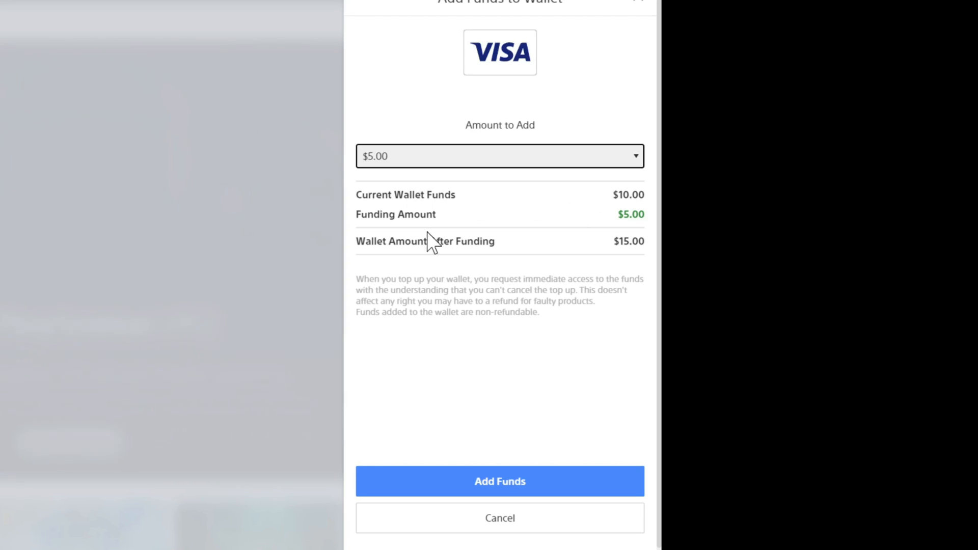
{"action": "mouse_move", "coordinate": [479, 242]}
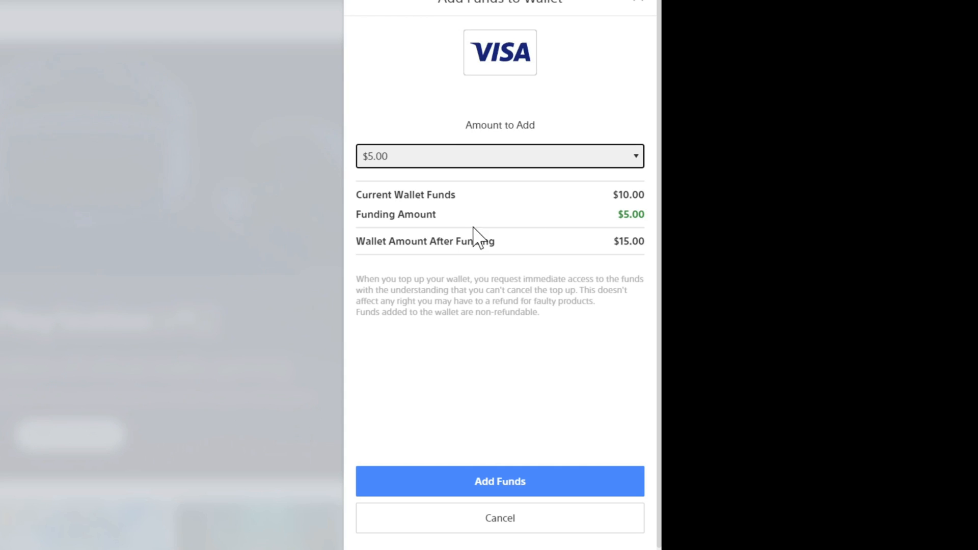
{"action": "mouse_move", "coordinate": [617, 249]}
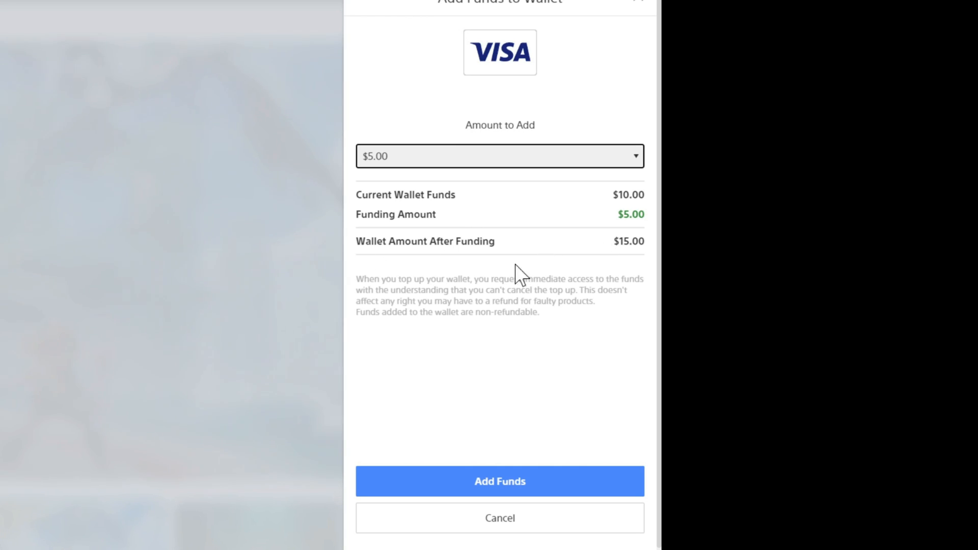
{"action": "mouse_move", "coordinate": [499, 481]}
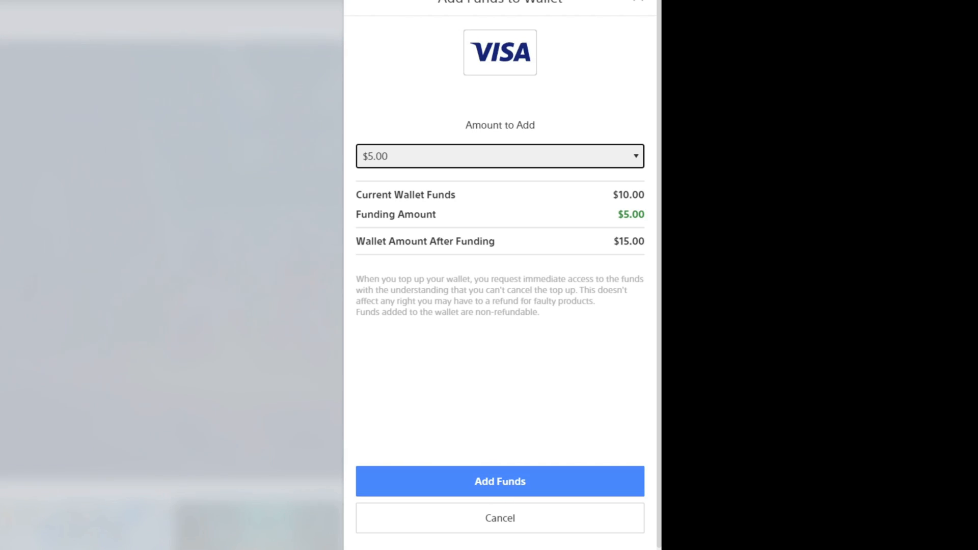
{"action": "mouse_move", "coordinate": [340, 102]}
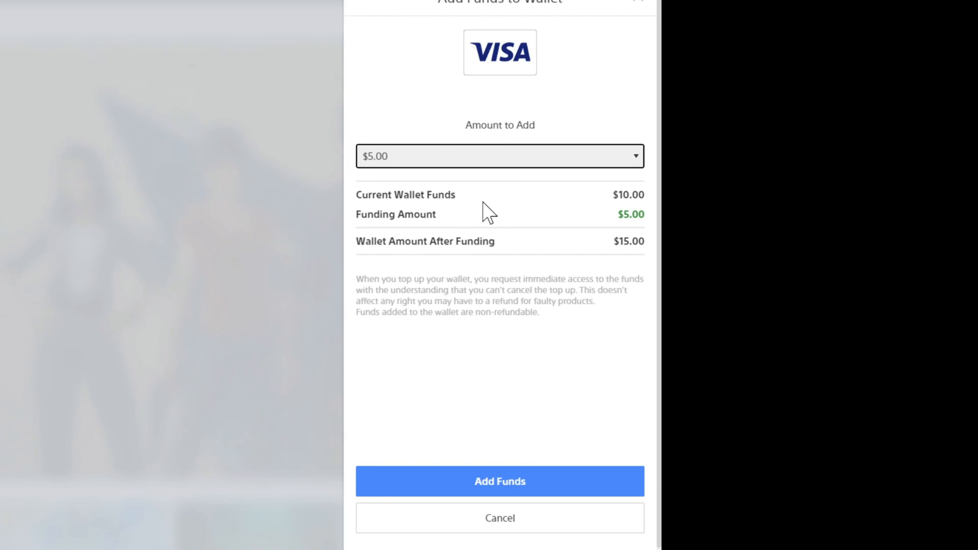
{"action": "mouse_move", "coordinate": [464, 215]}
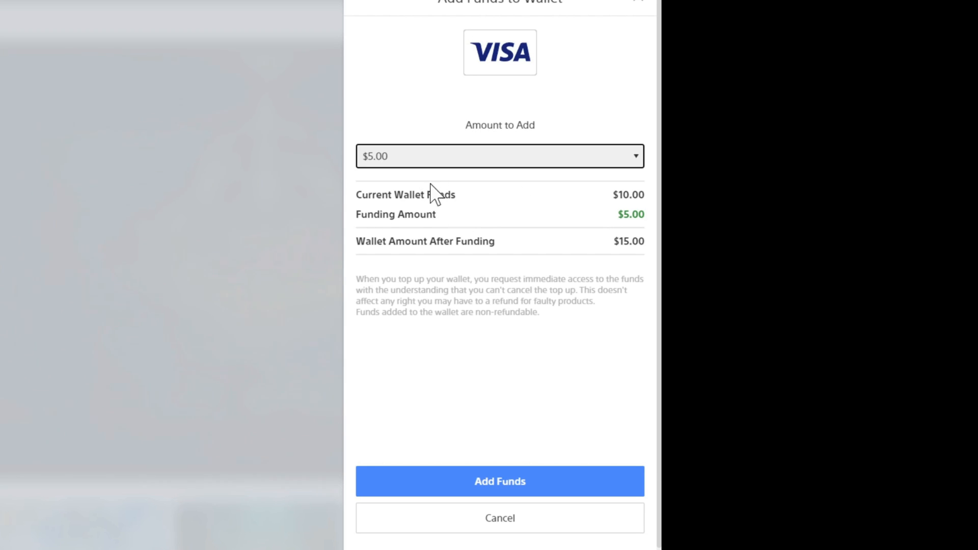
{"action": "mouse_move", "coordinate": [527, 73]}
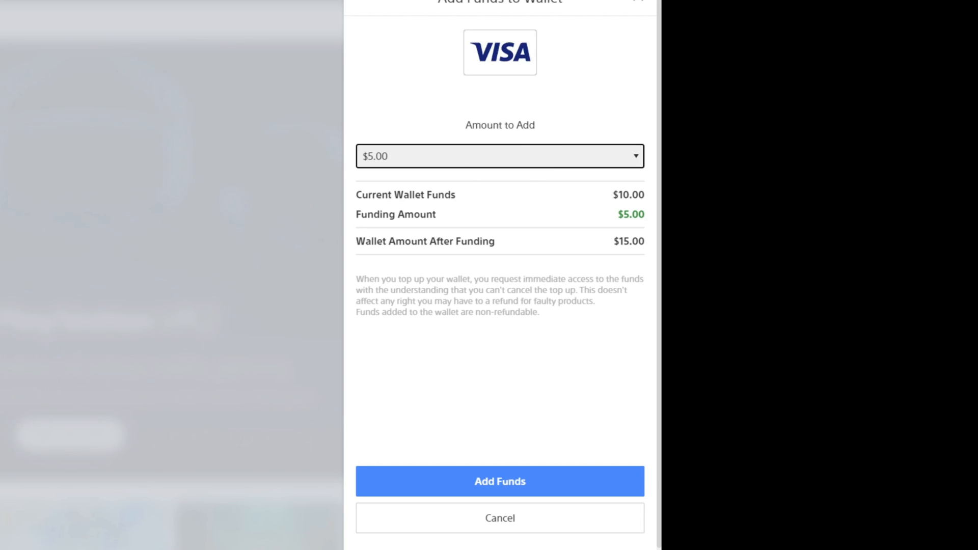
{"action": "mouse_move", "coordinate": [139, 157]}
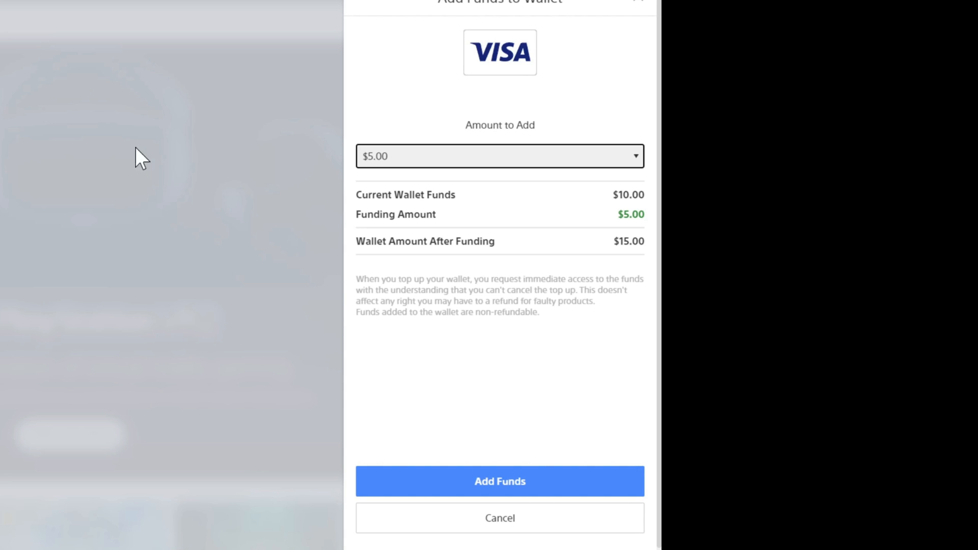